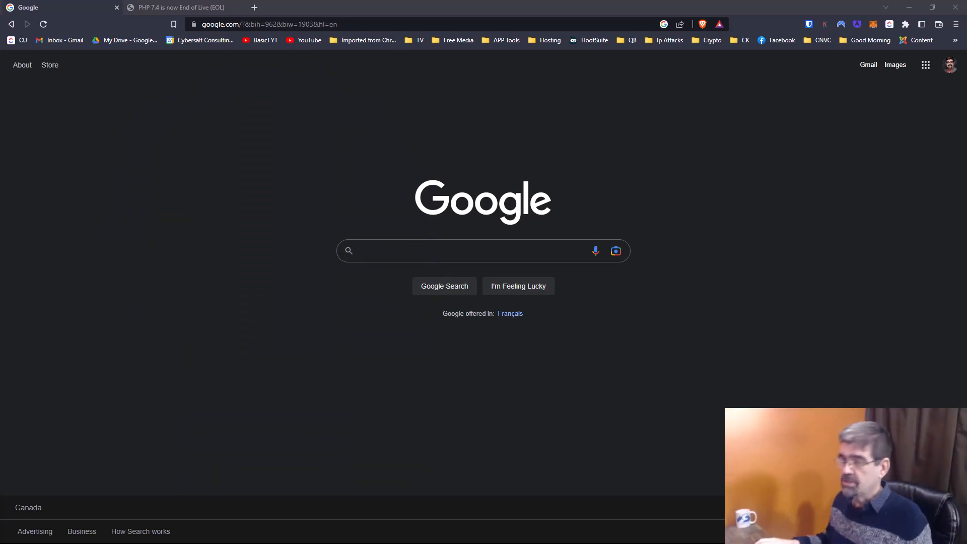
Run a Google search for "php logo" and enlarge the results view.
{"action": "left_click", "coordinate": [483, 251]}
{"action": "type", "text": "php"}
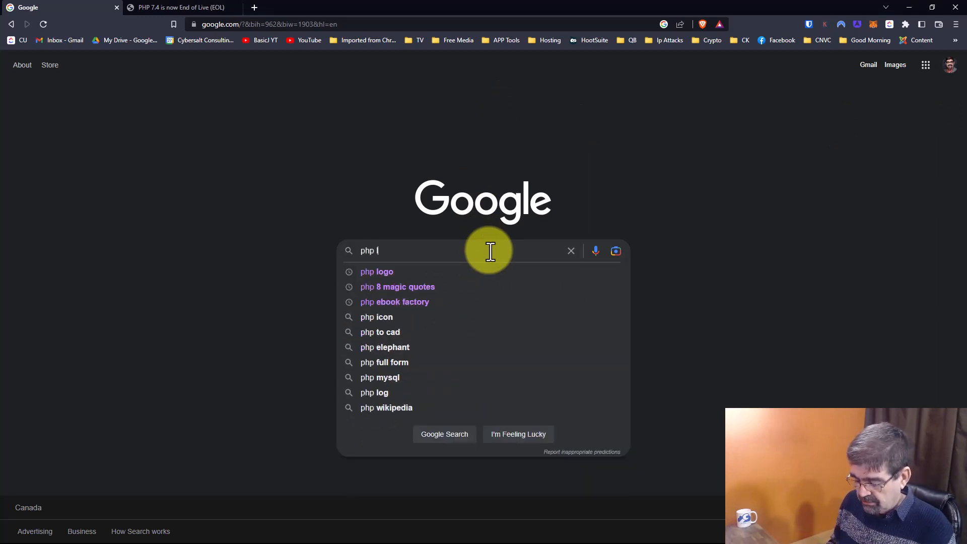
{"action": "left_click", "coordinate": [376, 271]}
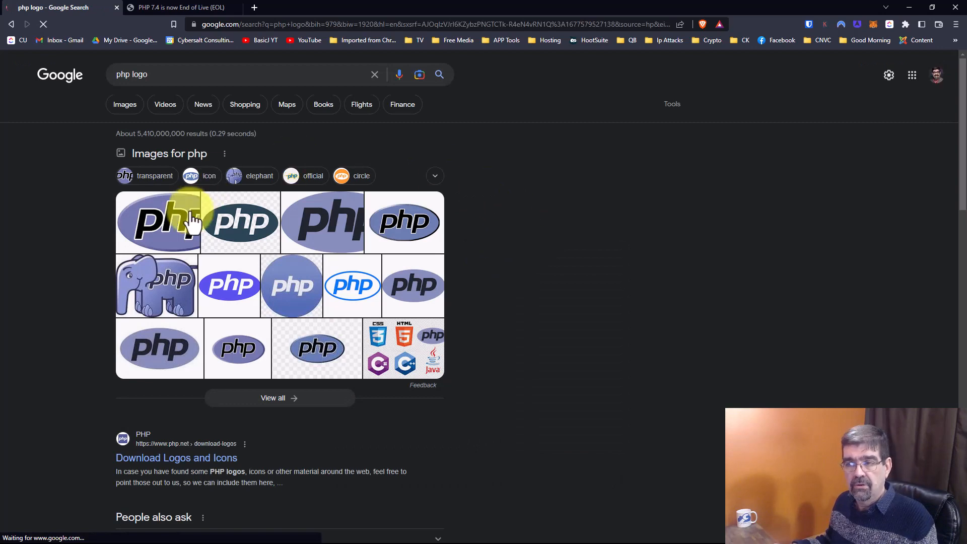
{"action": "mouse_move", "coordinate": [364, 256]}
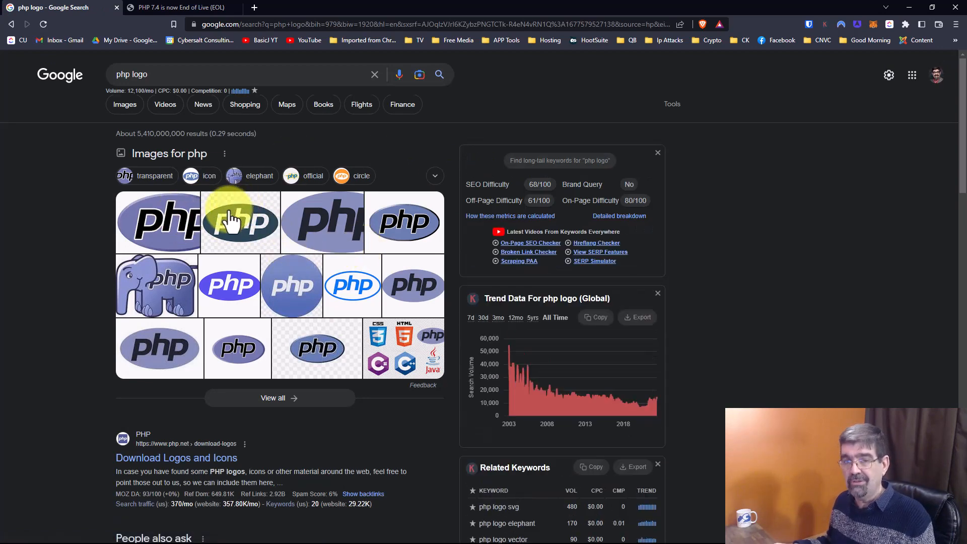
{"action": "mouse_move", "coordinate": [34, 148]}
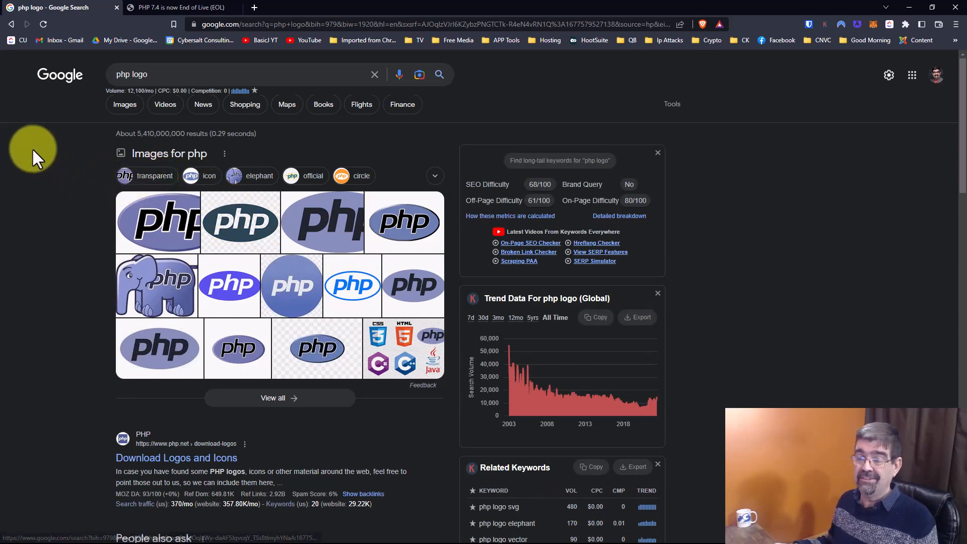
{"action": "key", "text": "ctrl+plus"}
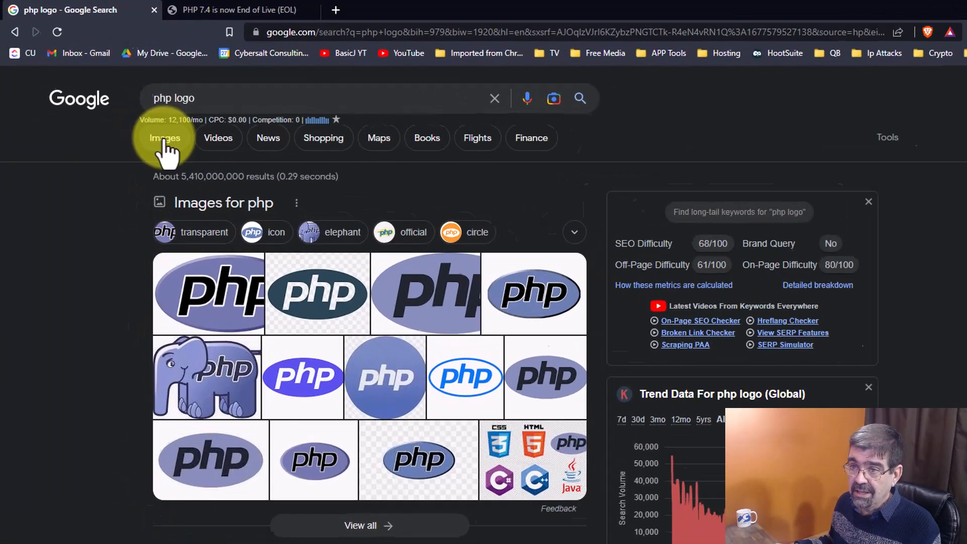
Switch to Images and filter usage rights to Creative Commons licenses only.
{"action": "left_click", "coordinate": [164, 138]}
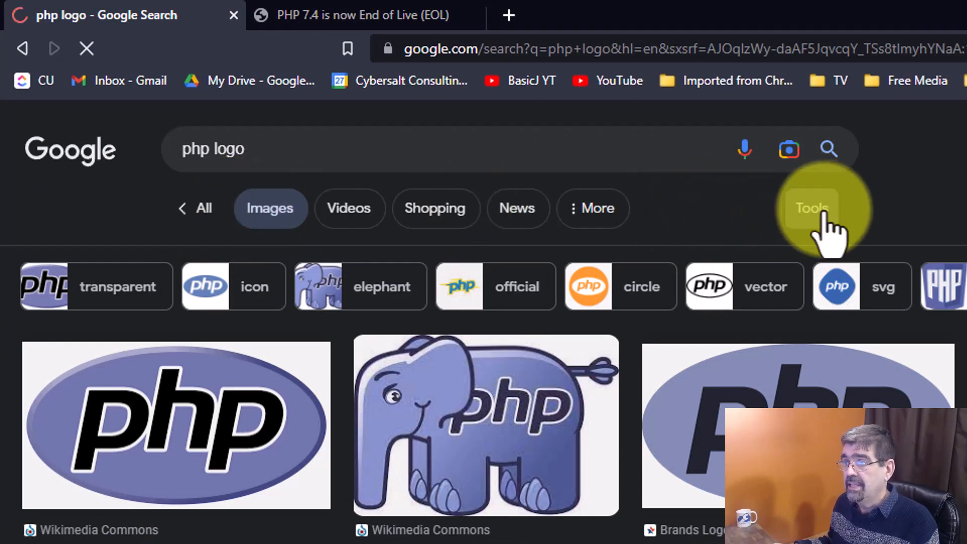
{"action": "left_click", "coordinate": [812, 207]}
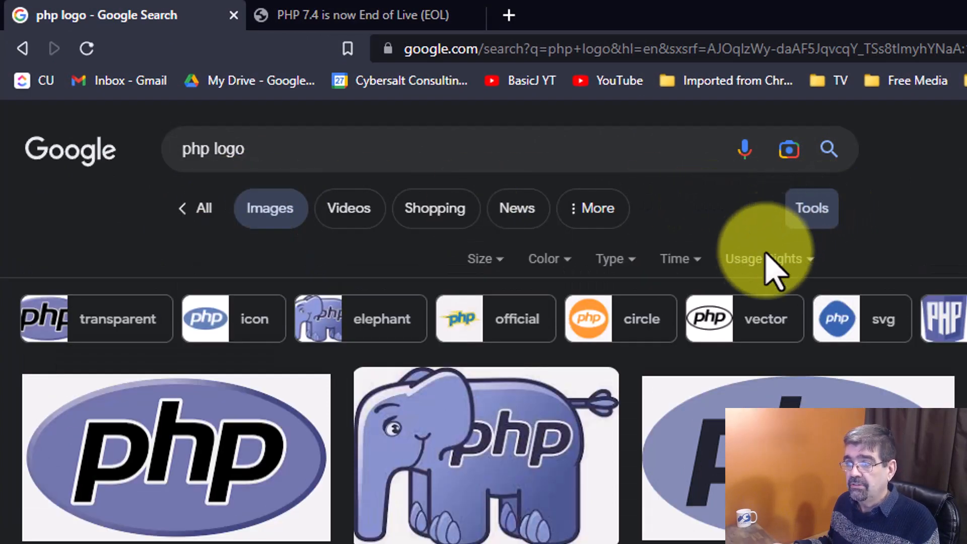
{"action": "left_click", "coordinate": [764, 259]}
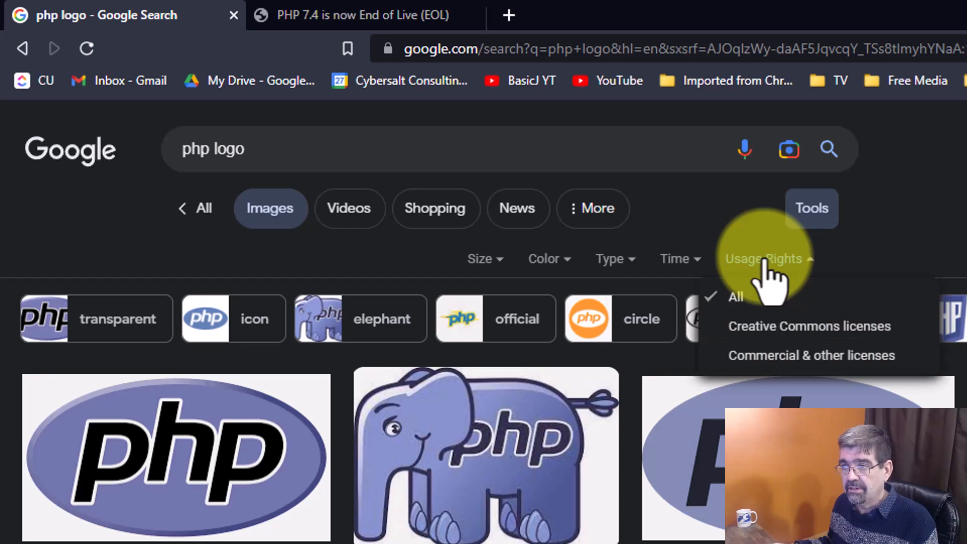
{"action": "mouse_move", "coordinate": [771, 333]}
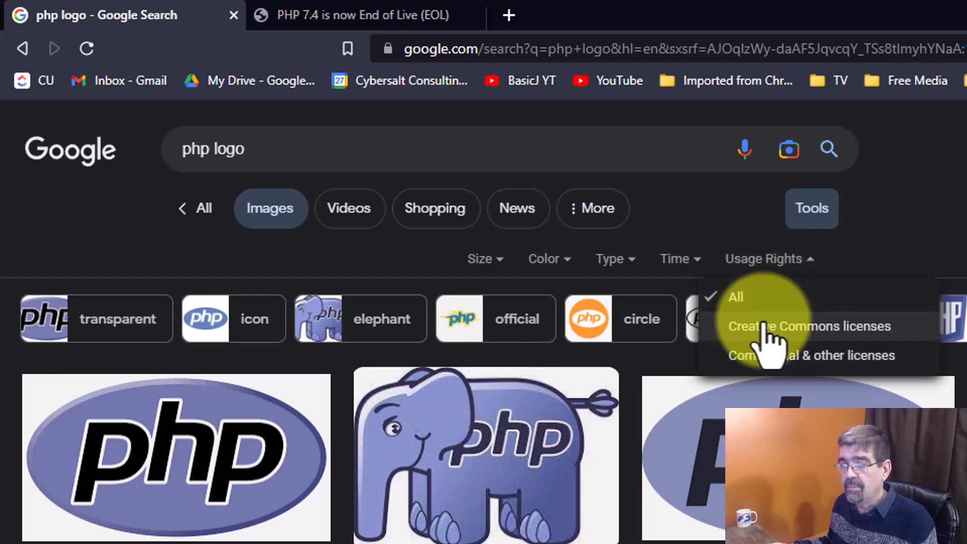
{"action": "left_click", "coordinate": [811, 326]}
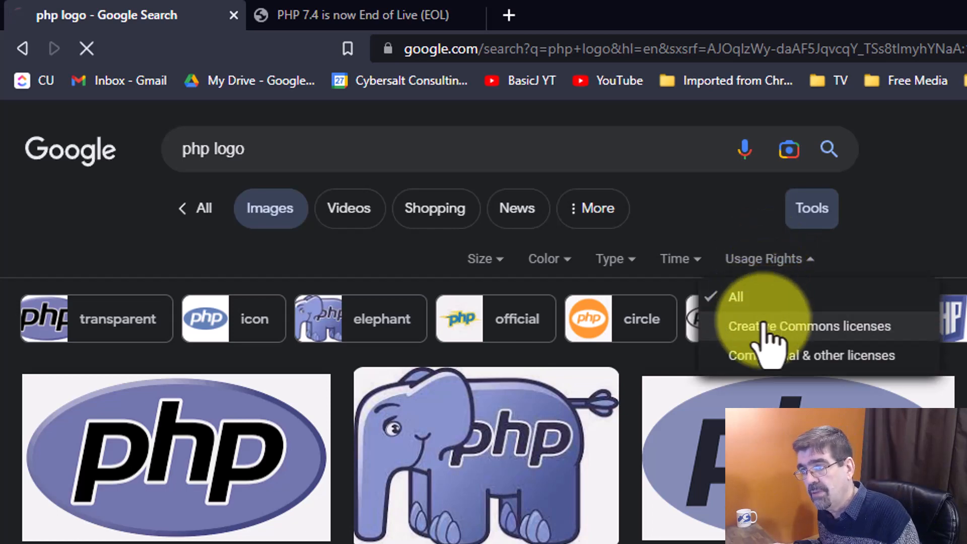
{"action": "left_click", "coordinate": [810, 325]}
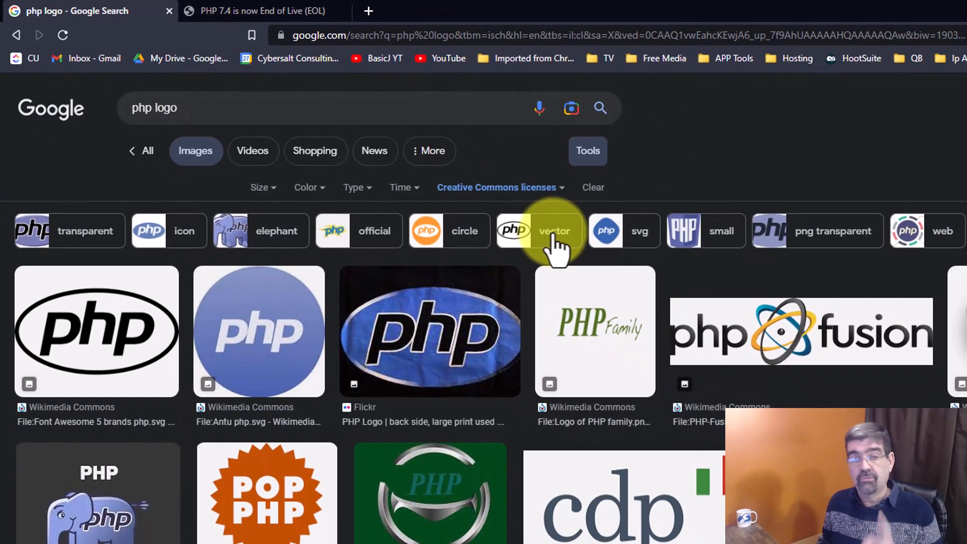
{"action": "mouse_move", "coordinate": [555, 244]}
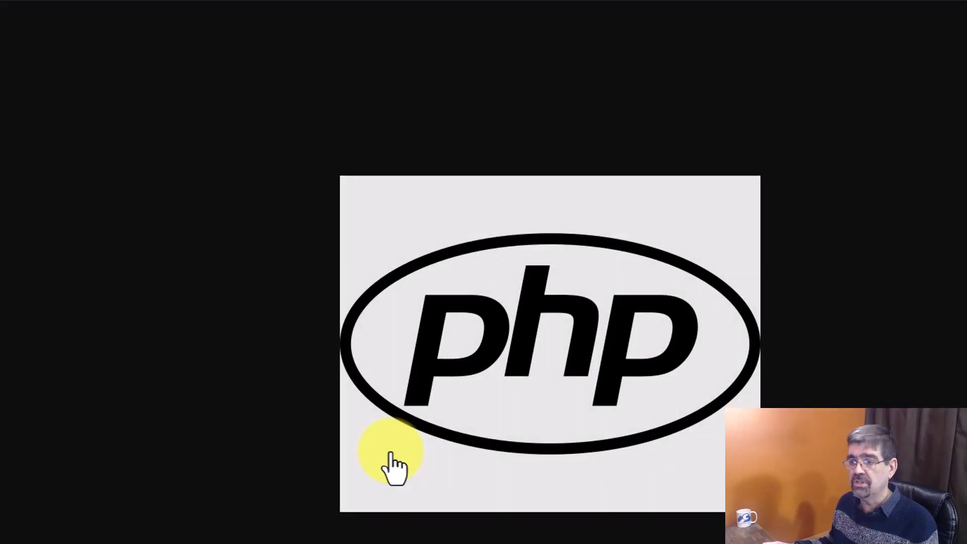
Save the black oval PHP logo image (php.svg) to the computer.
{"action": "right_click", "coordinate": [389, 457]}
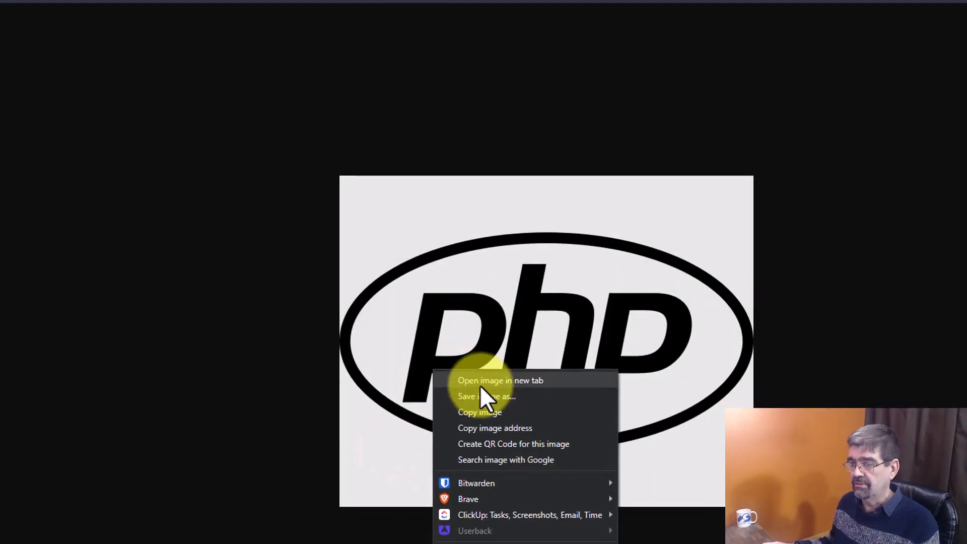
{"action": "left_click", "coordinate": [487, 396]}
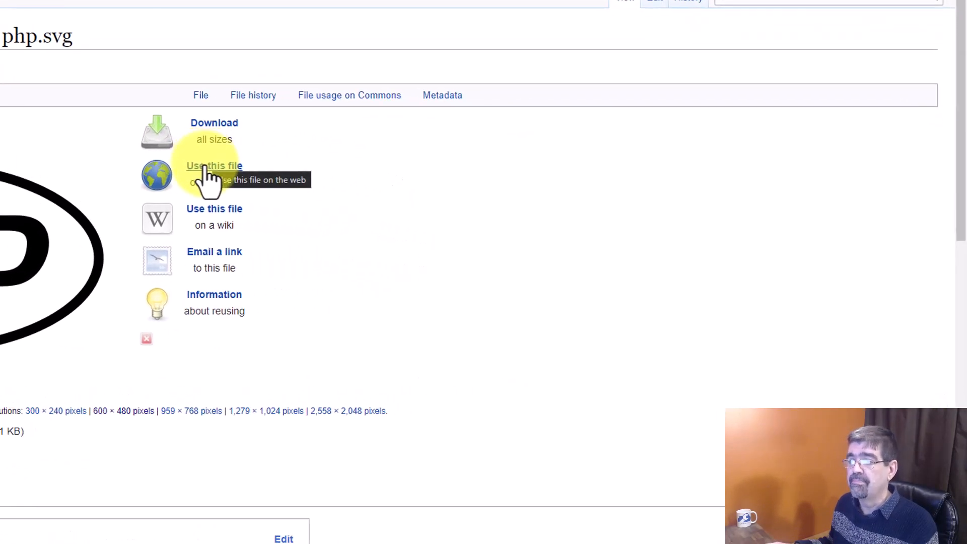
Get the 'Use this file on the web' attribution as HTML markup.
{"action": "left_click", "coordinate": [214, 165]}
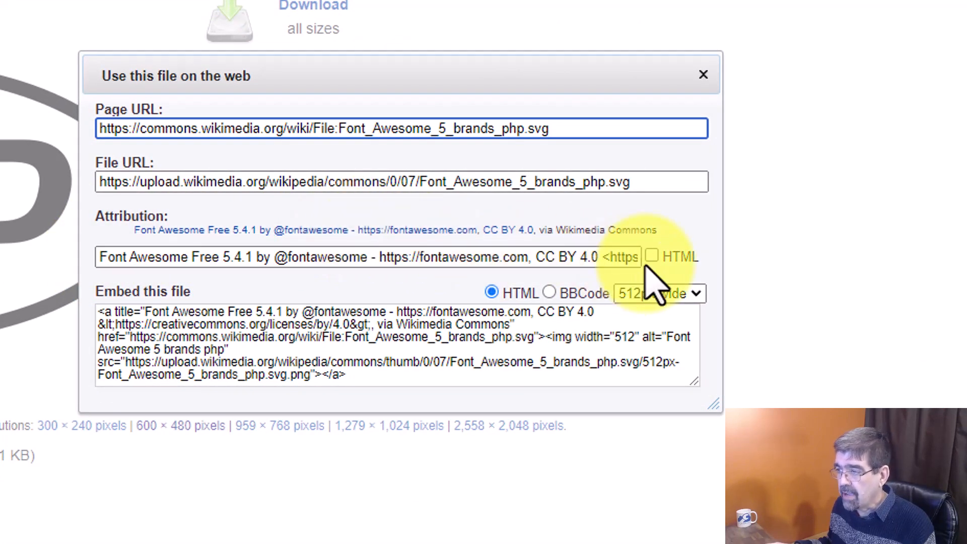
{"action": "left_click", "coordinate": [655, 257]}
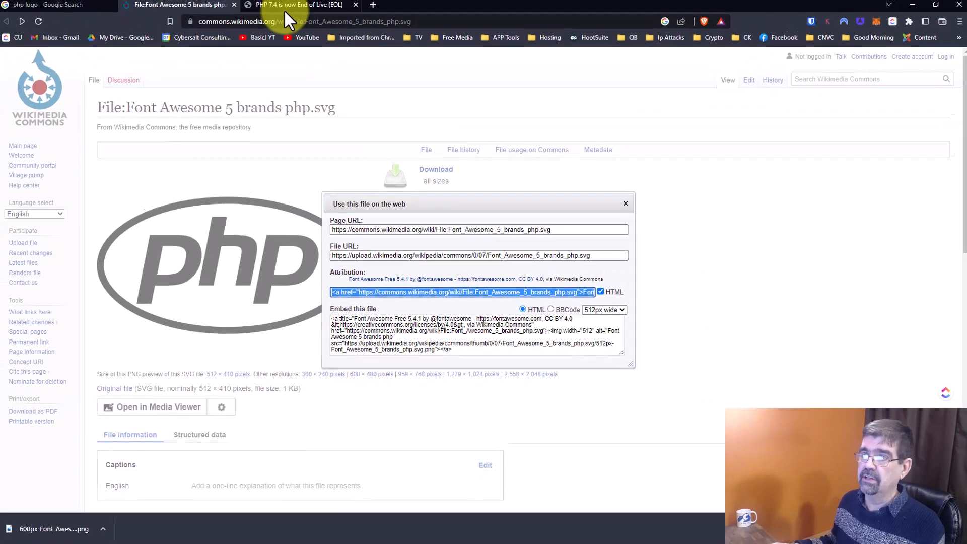
Return to the Cybersalt PHP 7.4 article and scroll to the logo's credit line.
{"action": "left_click", "coordinate": [299, 5]}
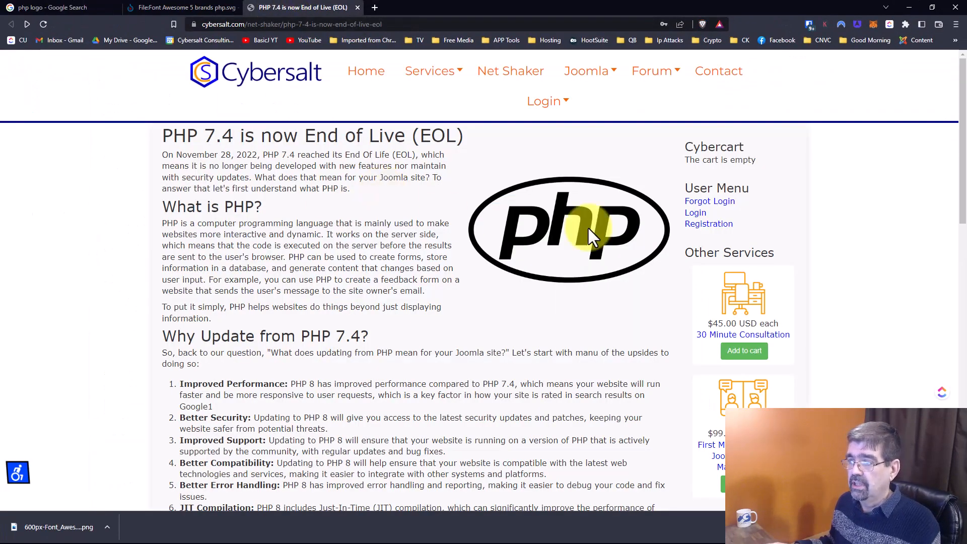
{"action": "scroll", "scroll_direction": "down", "scroll_amount": 3}
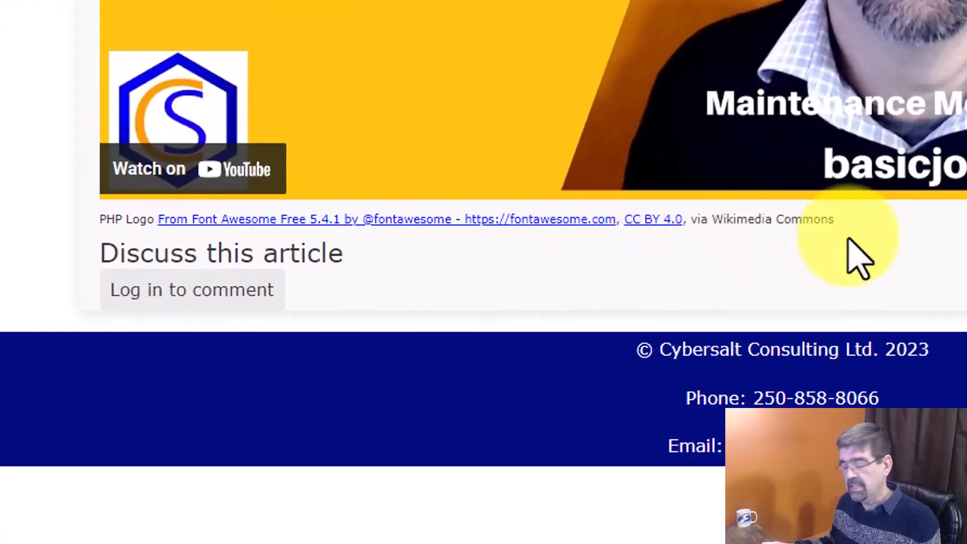
{"action": "mouse_move", "coordinate": [111, 229]}
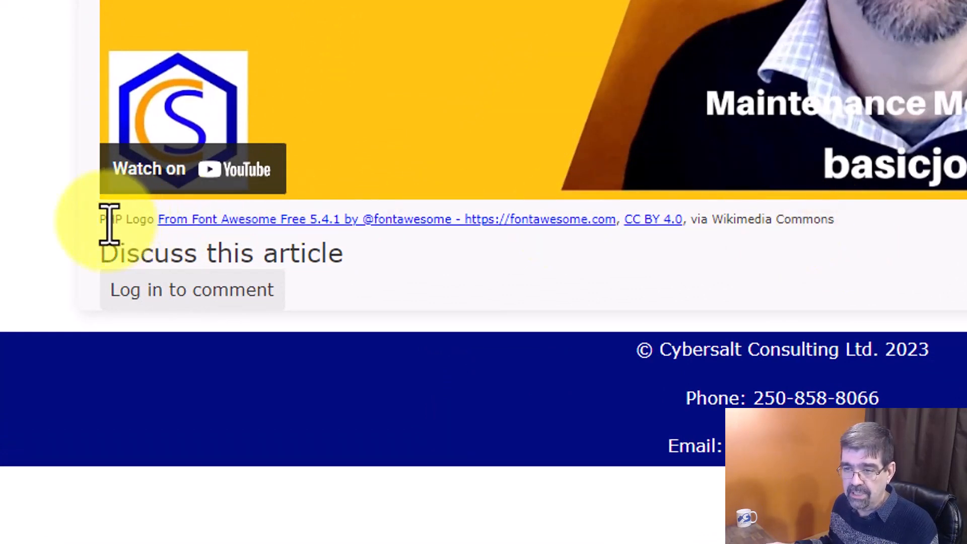
{"action": "mouse_move", "coordinate": [134, 222]}
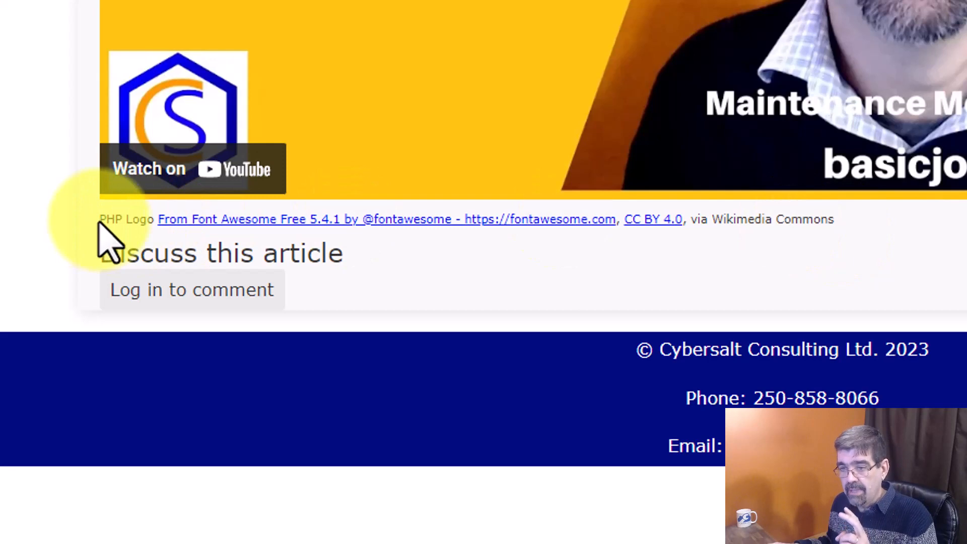
{"action": "mouse_move", "coordinate": [477, 247]}
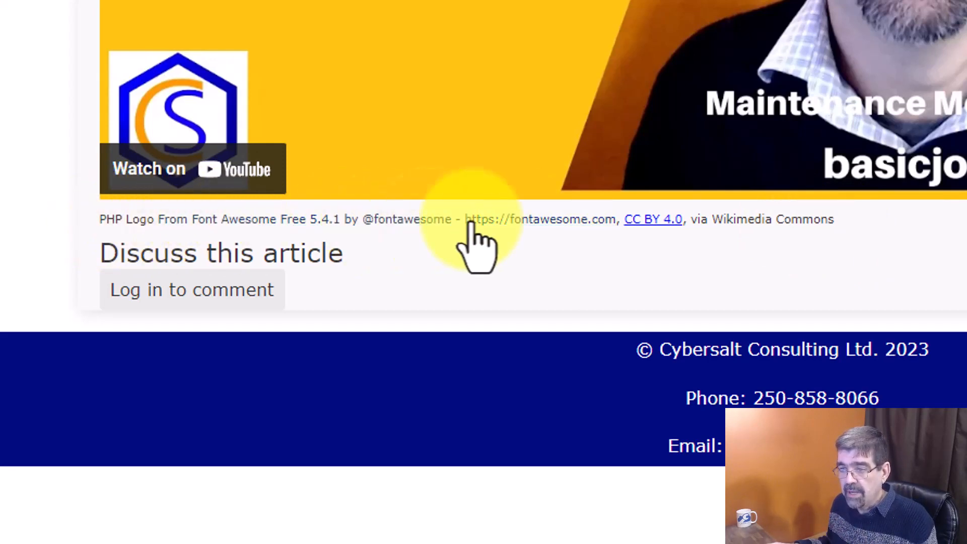
{"action": "mouse_move", "coordinate": [641, 253]}
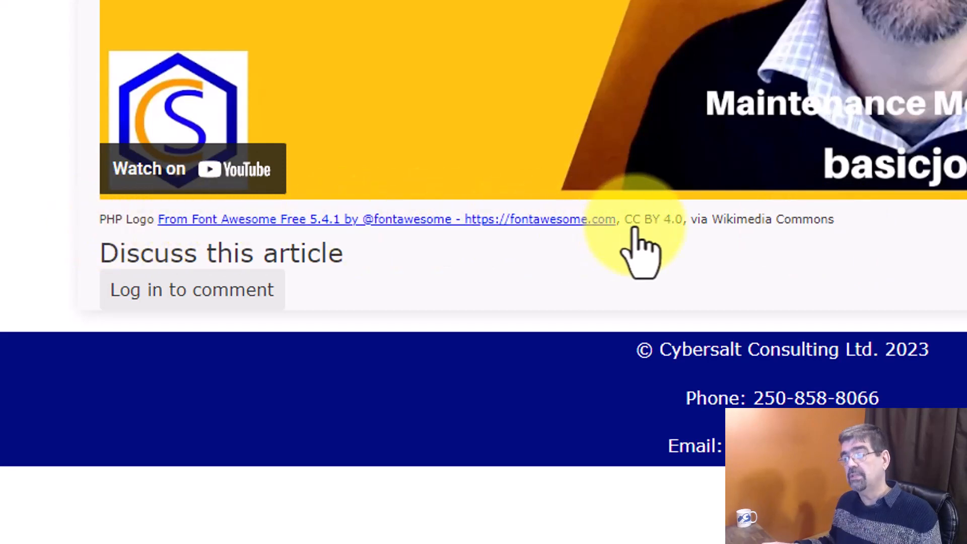